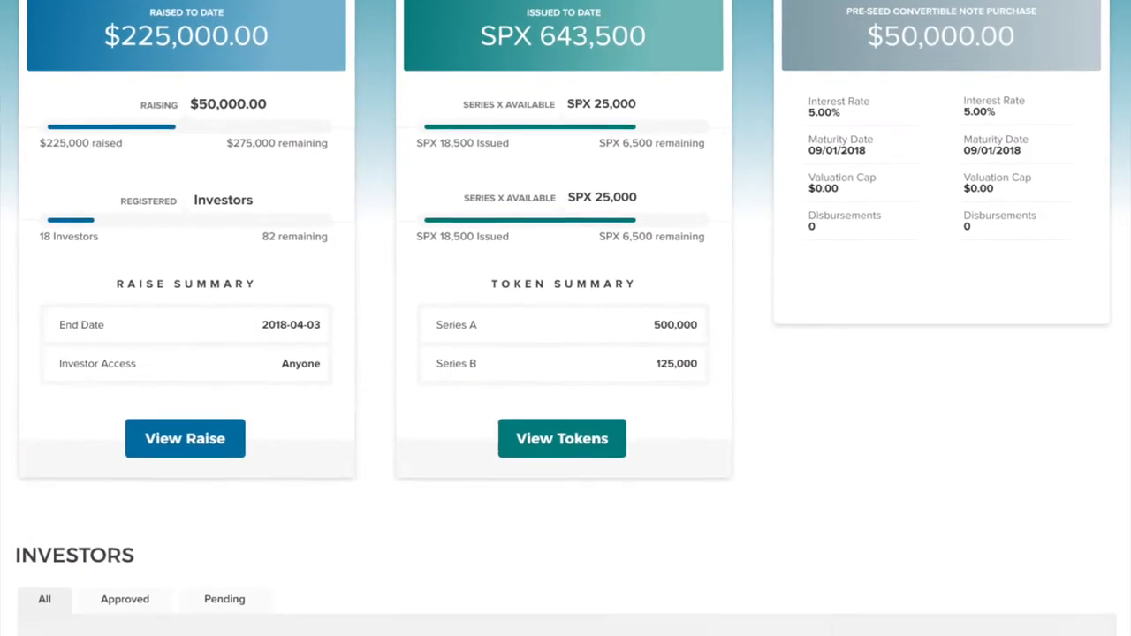
# Step: Scroll to the investors table and begin editing the second row's Approved status text
pyautogui.scroll(-3)
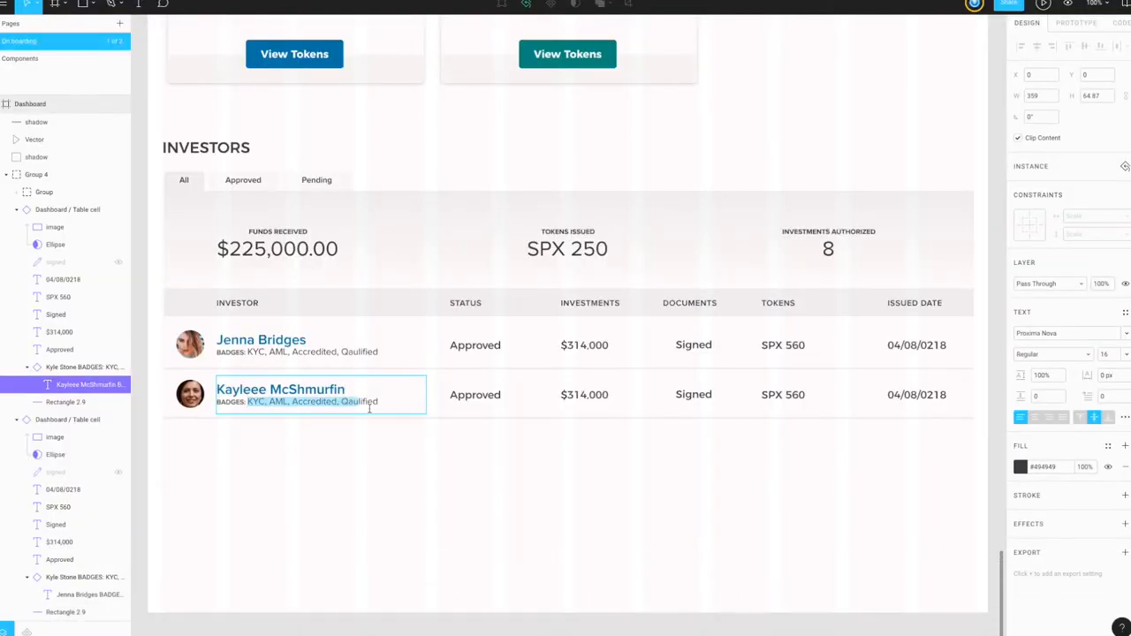
pyautogui.click(475, 394)
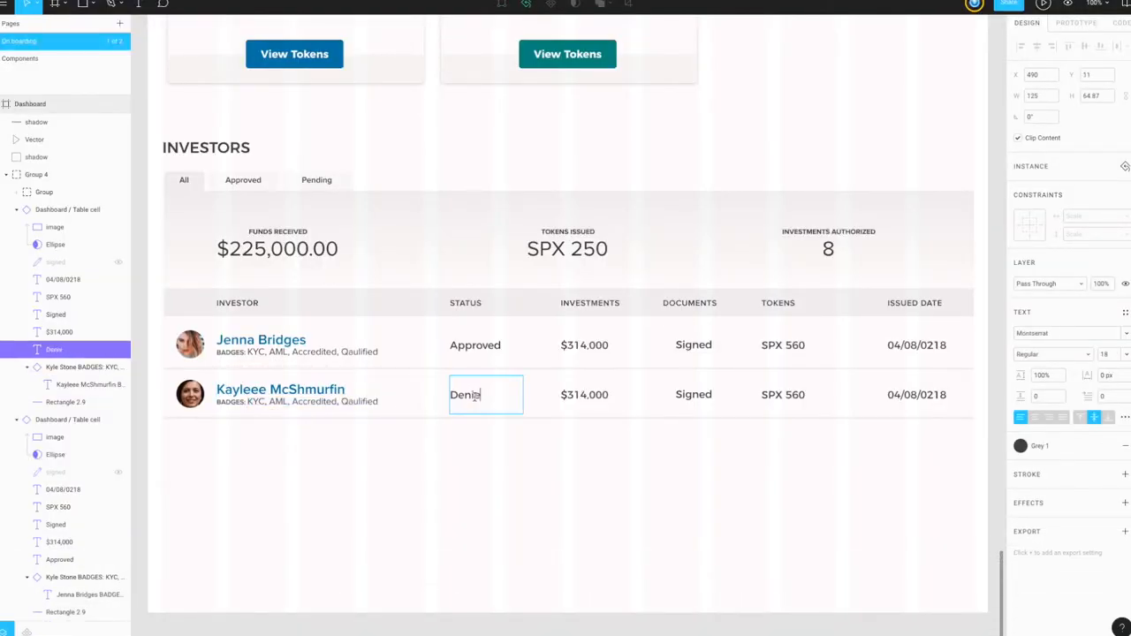